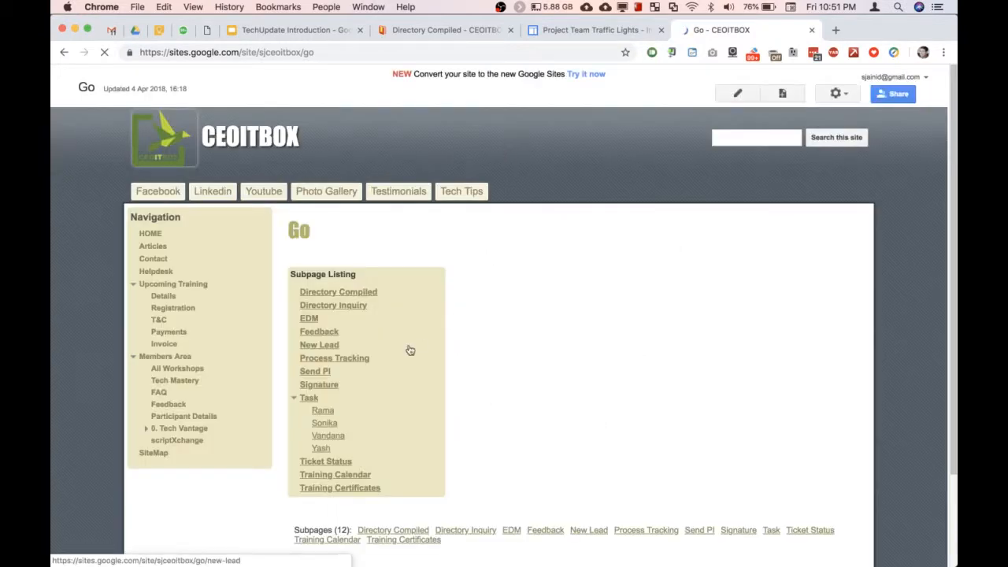
Step: Open Go's Send PI subpage and read down the V3 CEOITBOX Proforma Invoice form
click(315, 371)
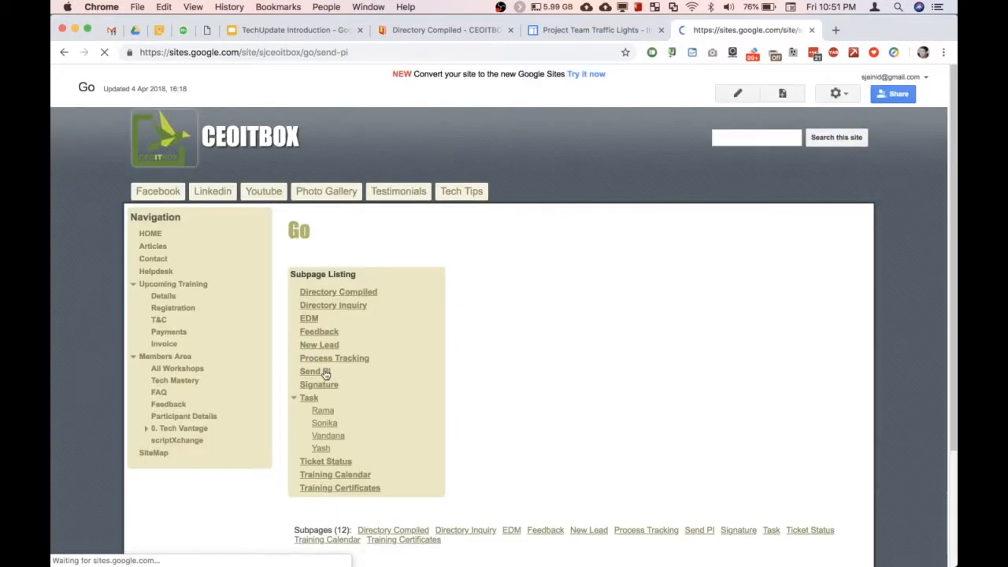
click(310, 372)
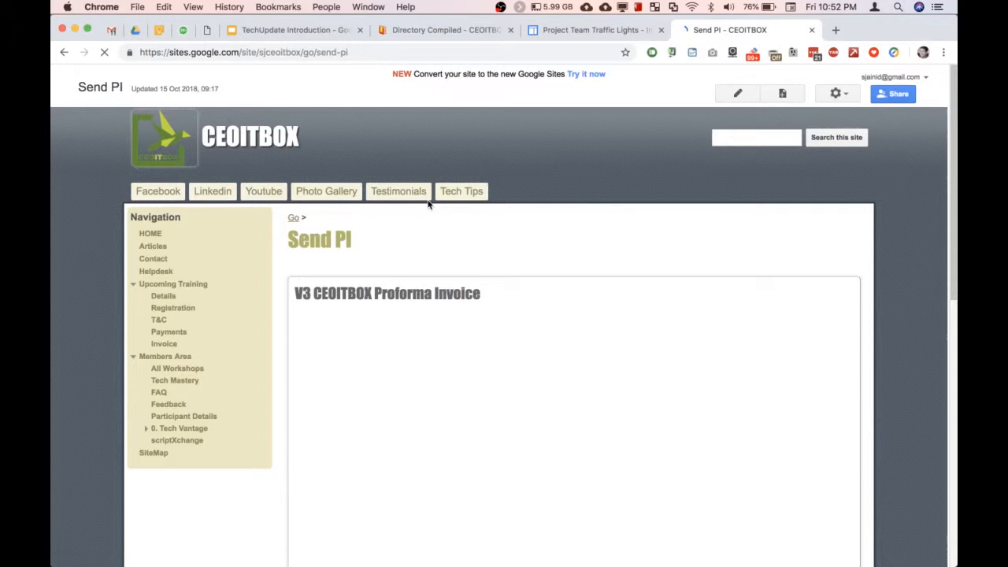
scroll(down, 3)
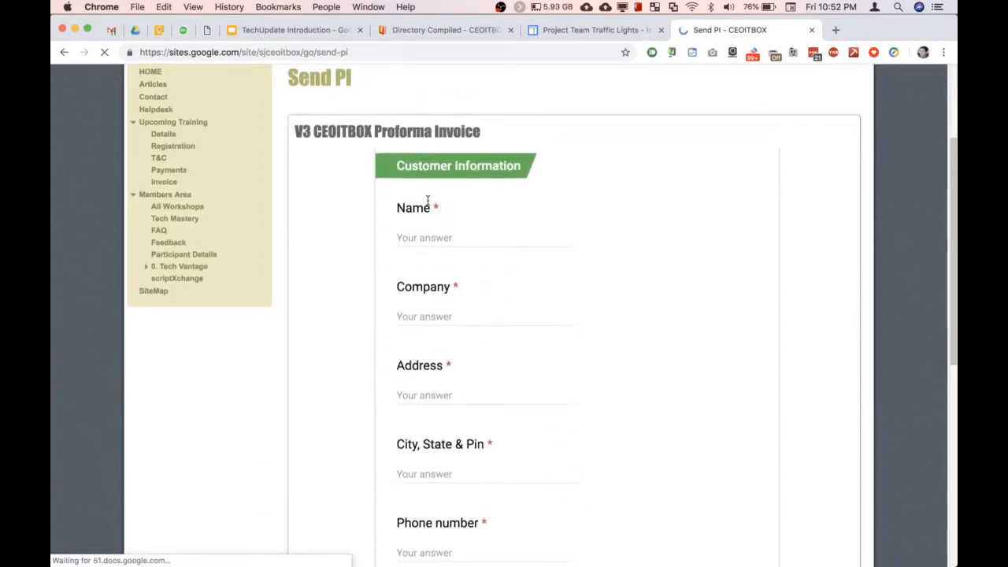
scroll(down, 3)
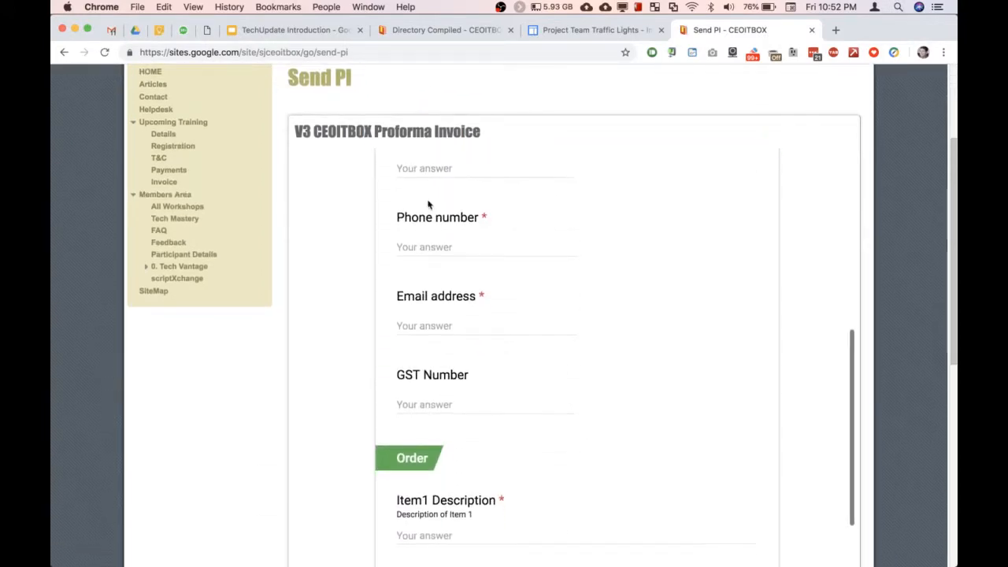
scroll(down, 3)
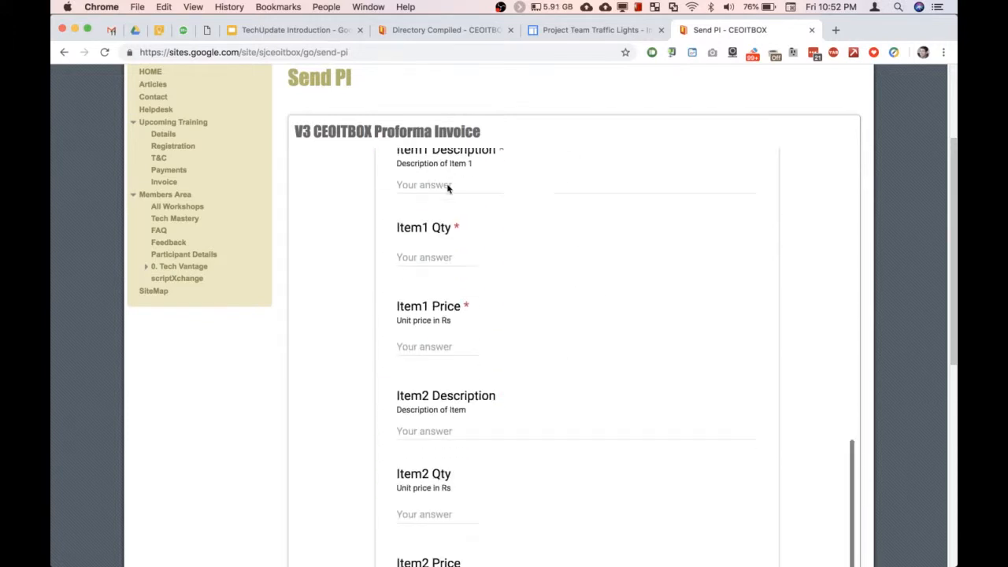
scroll(down, 3)
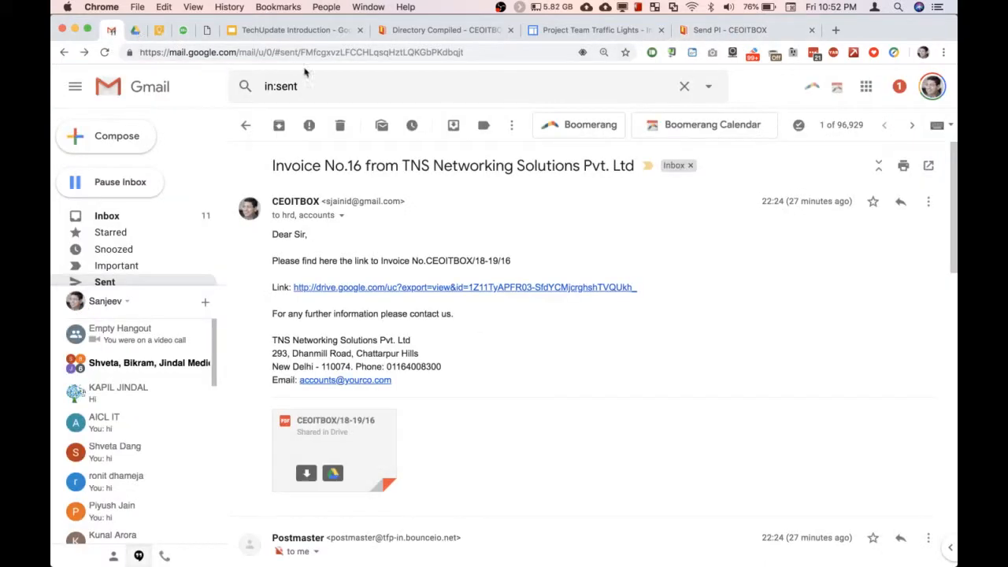
Step: Search Gmail for 'PI', read the Calpro thread with CEOITBOX PI 42.pdf, then return to Sites
text(Pl)
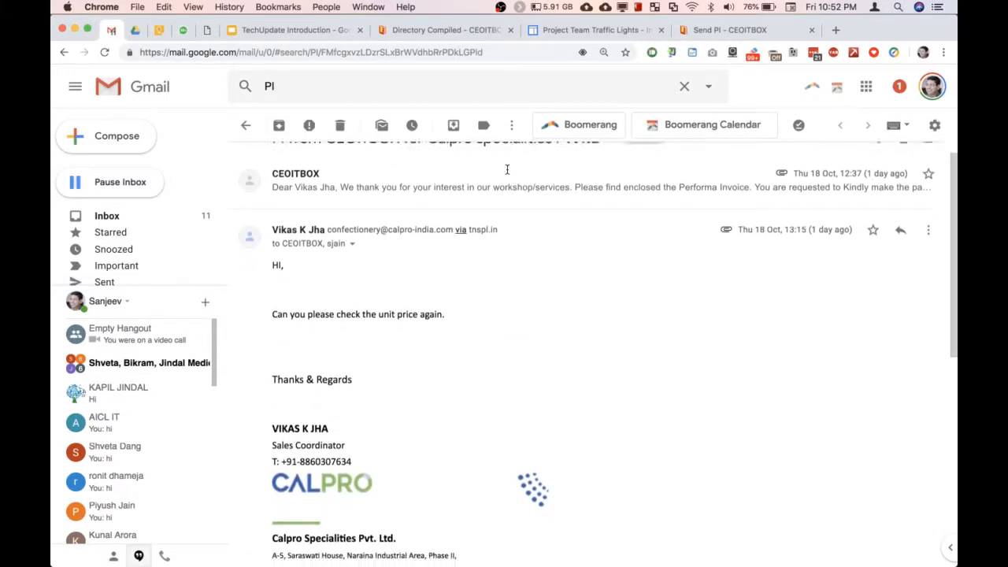
scroll(down, 3)
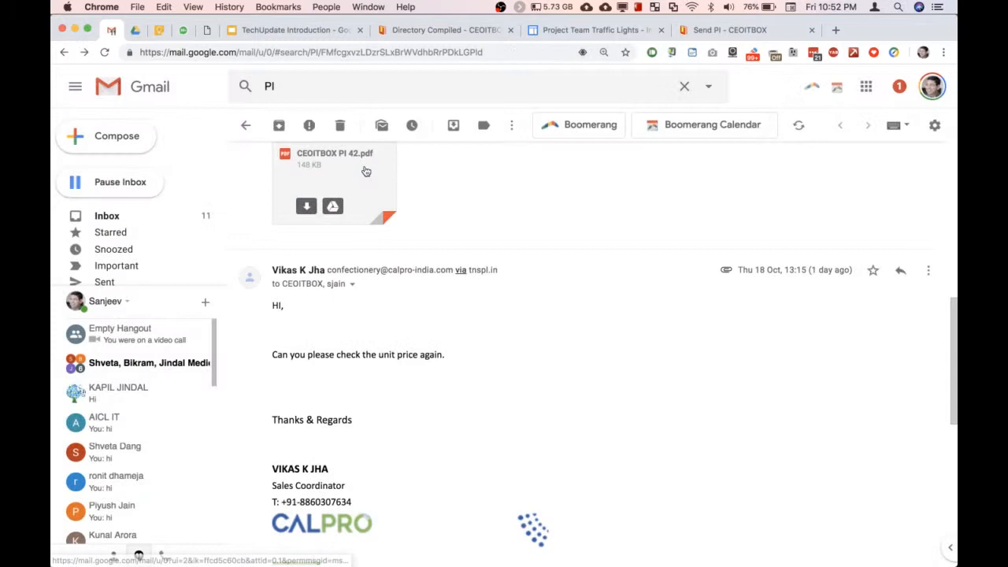
click(728, 30)
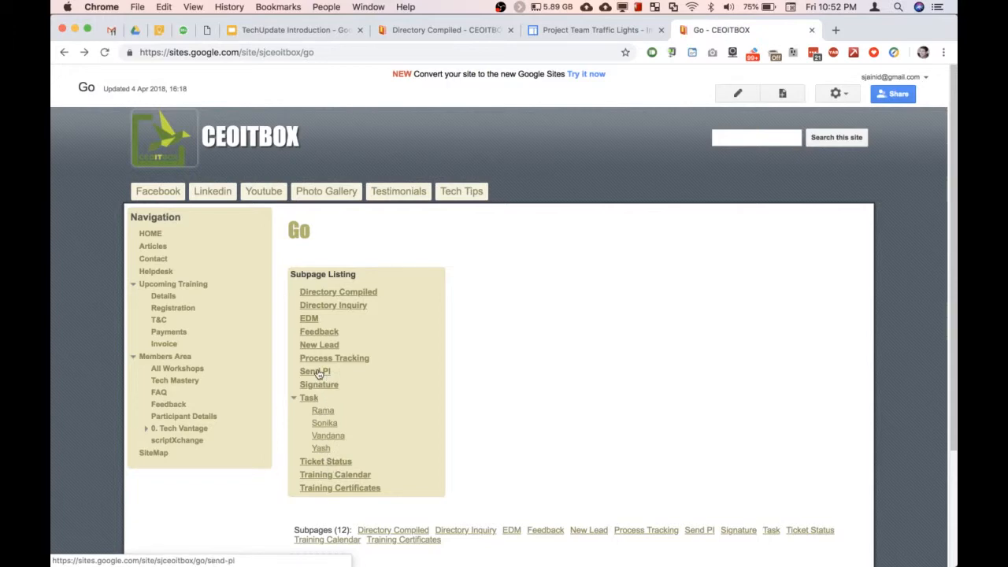
Step: Open the Training Certificates subpage, review the CEOITBOX Training Certificate form, then go to Gmail
click(340, 488)
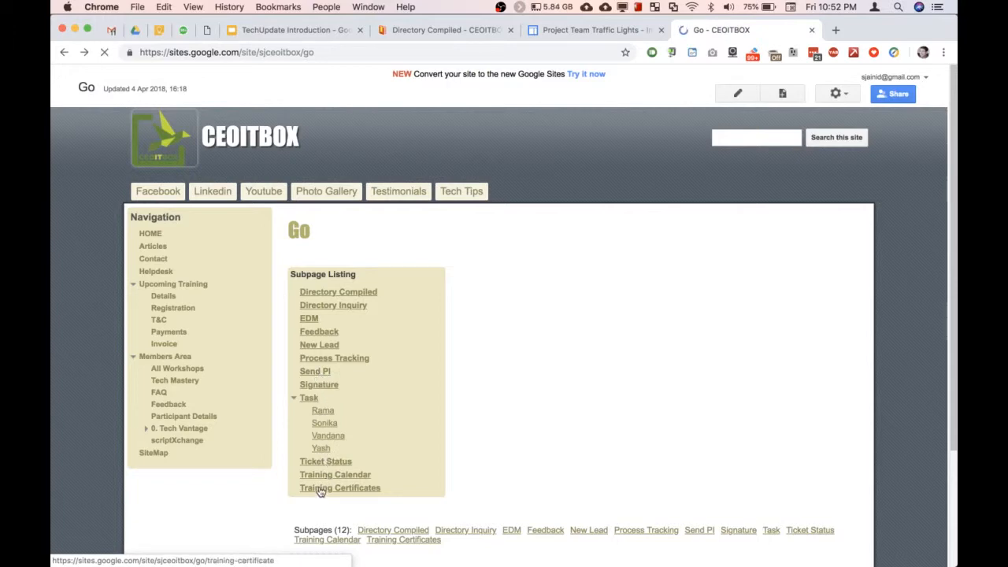
click(340, 488)
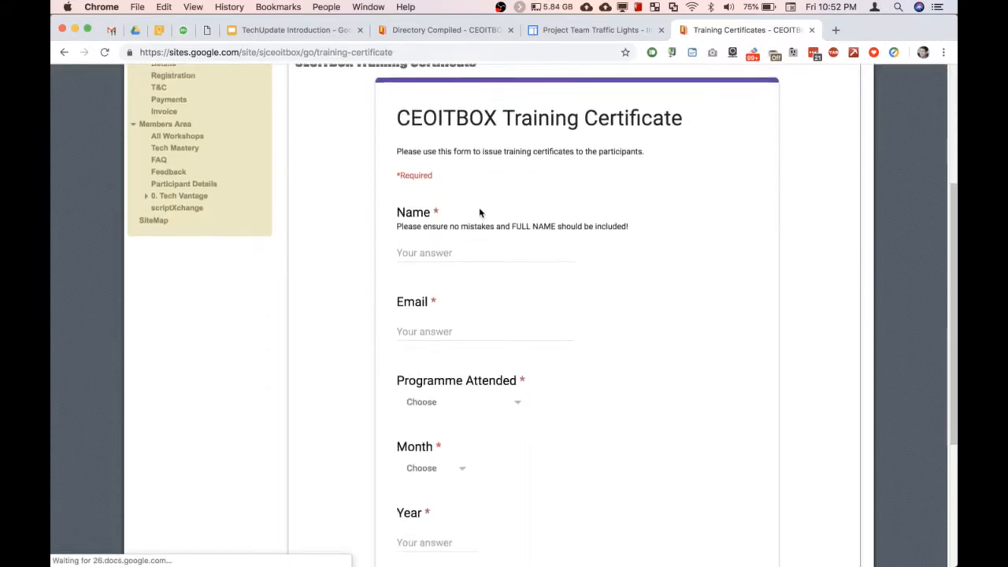
scroll(down, 3)
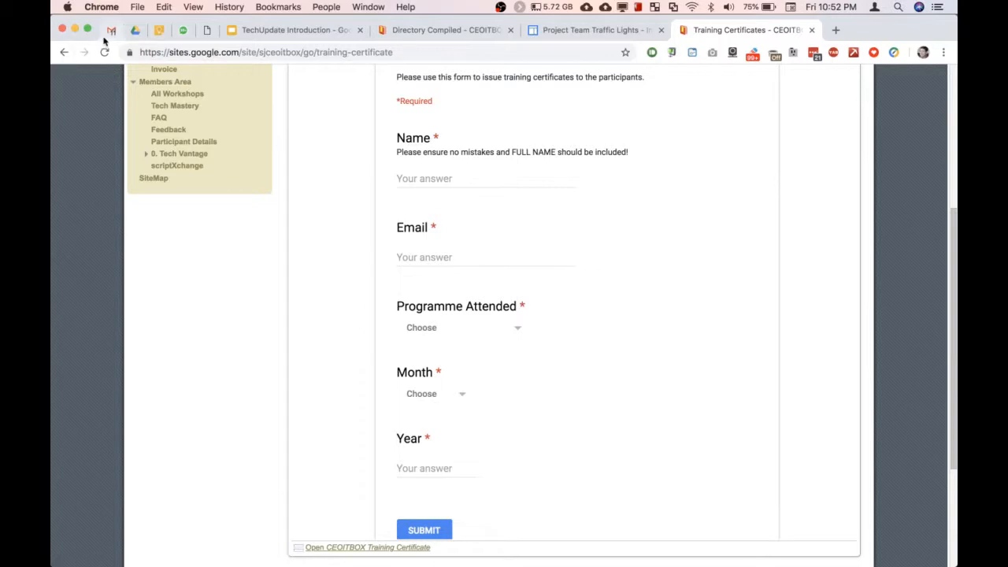
click(110, 30)
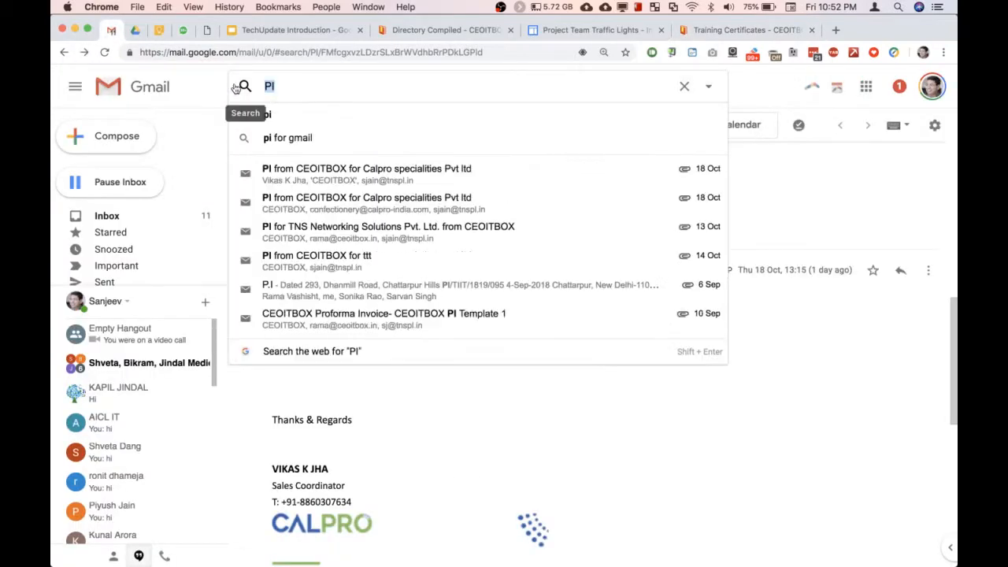
Step: Search Gmail for 'certificate', preview the Tech Mastery Certificate of Achievement PDF, then return to Sites
text(certificate)
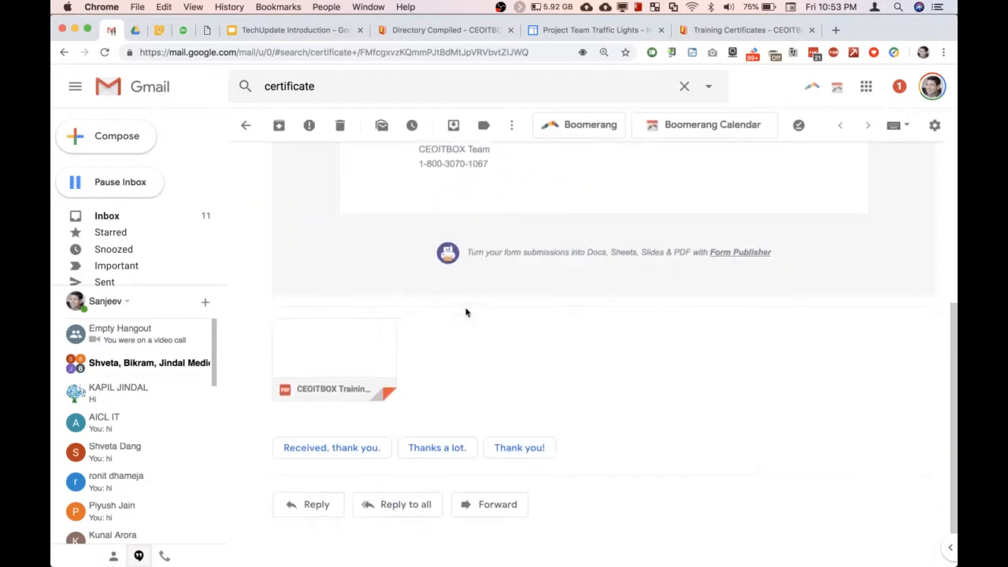
click(334, 359)
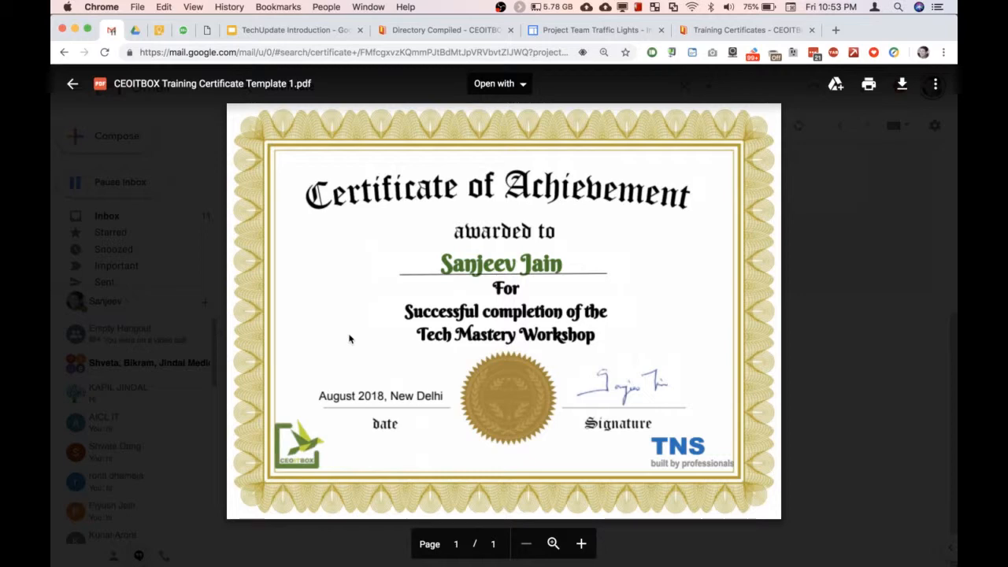
mouse_move(350, 334)
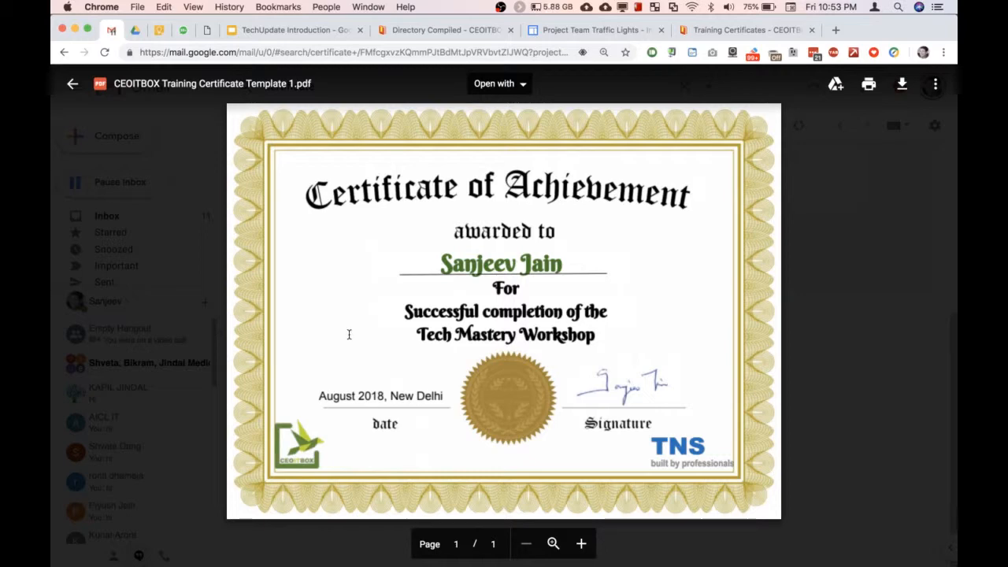
click(72, 84)
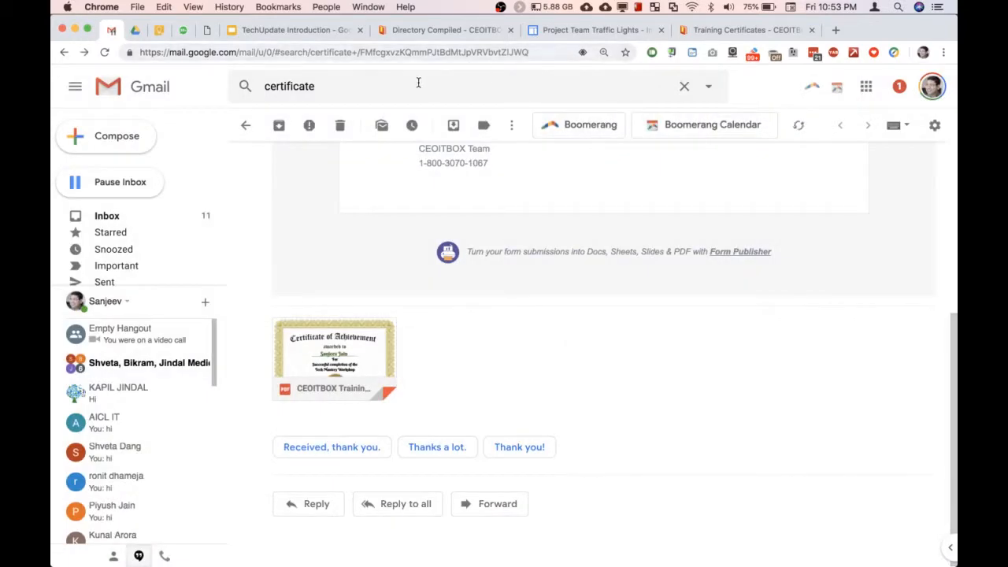
click(291, 30)
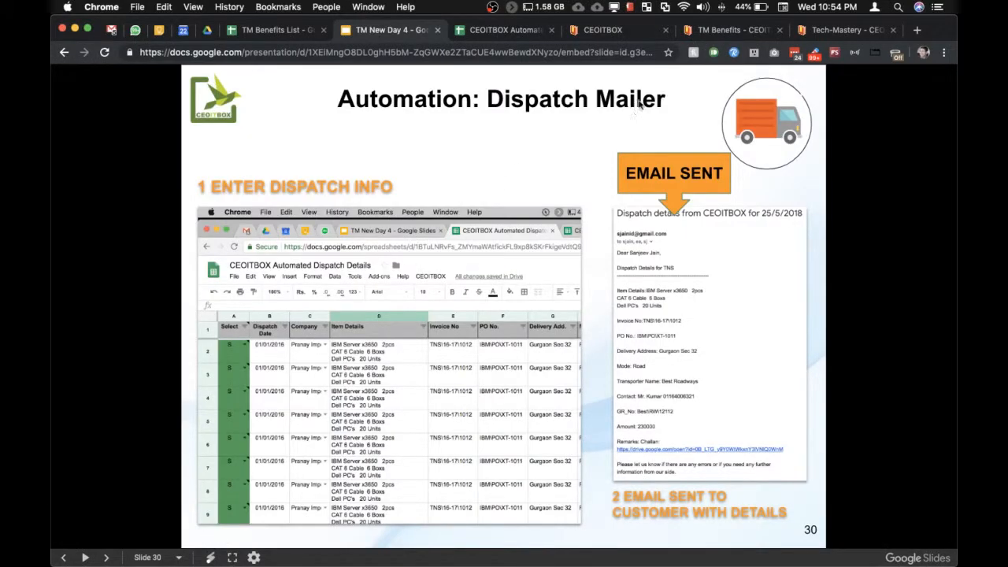
click(724, 30)
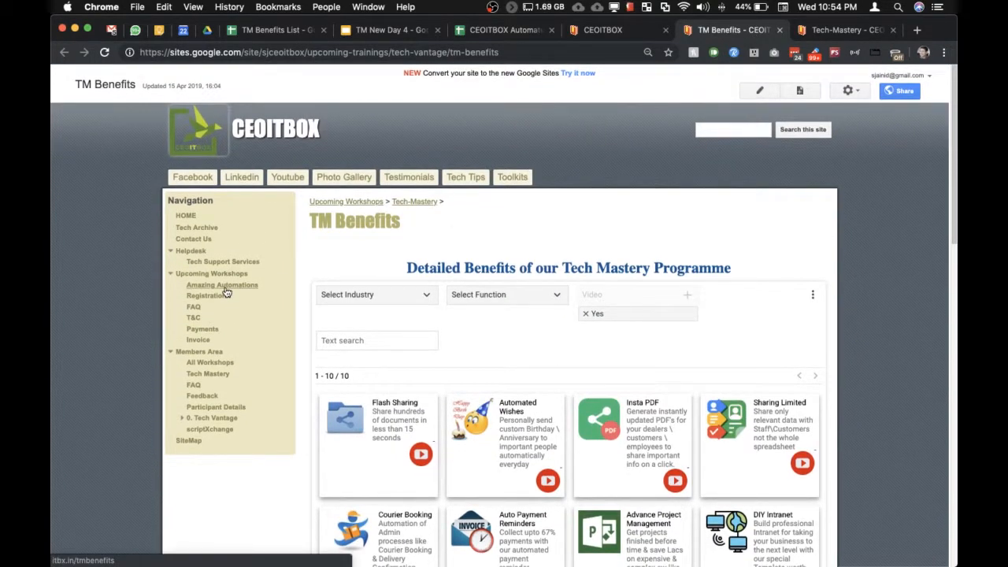
Step: Clear the Video filter and narrow the TM Benefits catalogue to the HR function
click(504, 294)
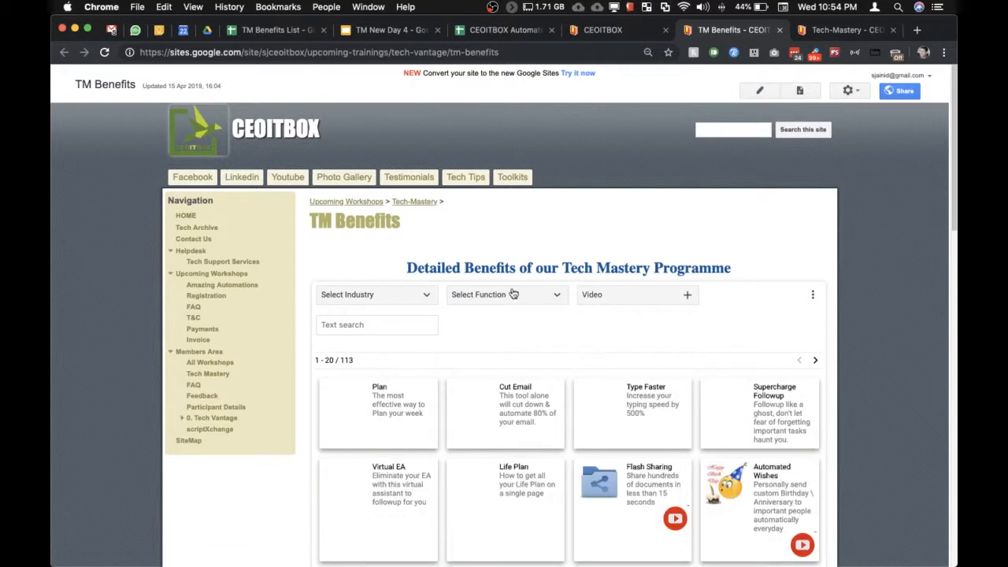
click(375, 295)
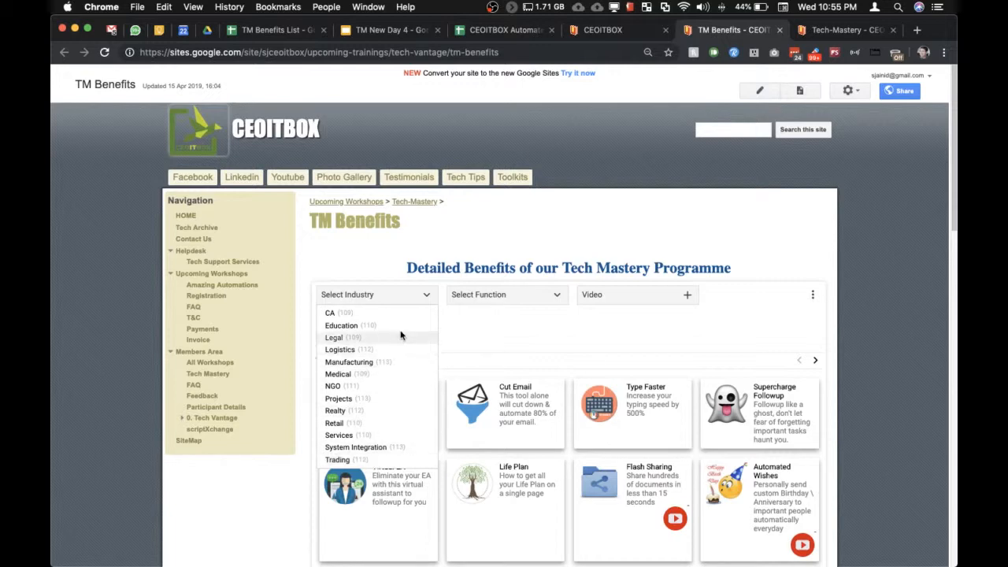
click(505, 294)
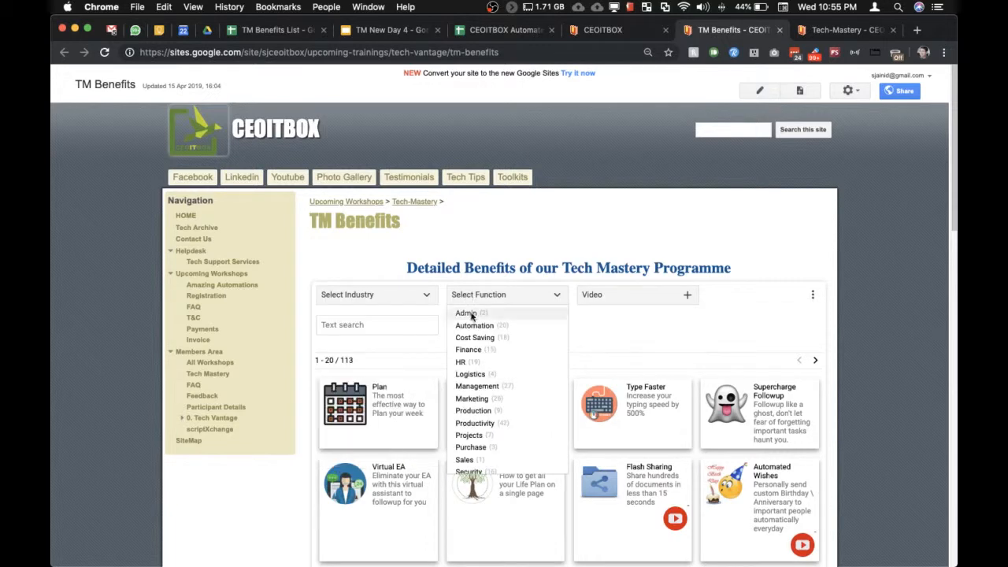
click(460, 361)
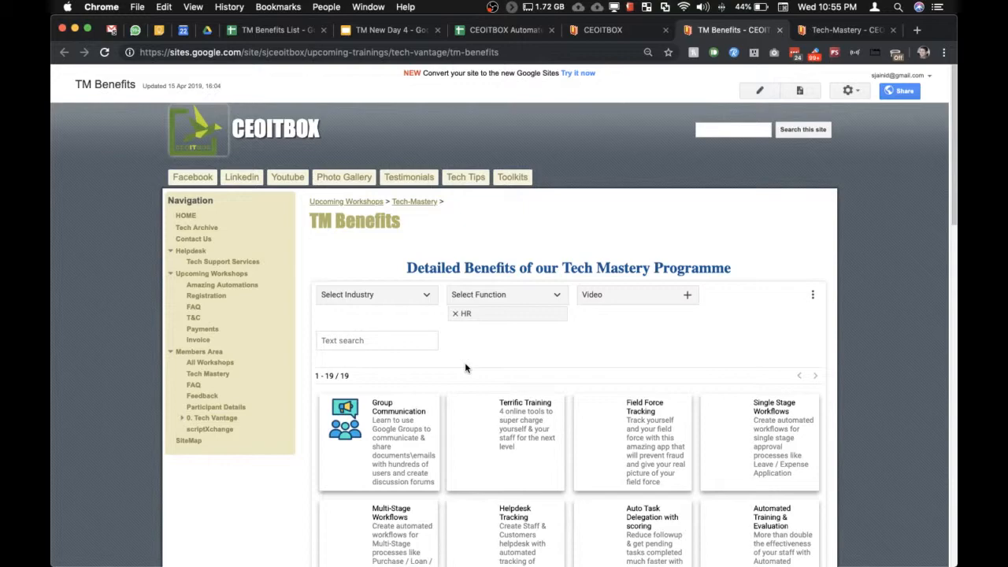
Step: Look over the HR benefits and open the Tech-Mastery workshops overview page
scroll(down, 3)
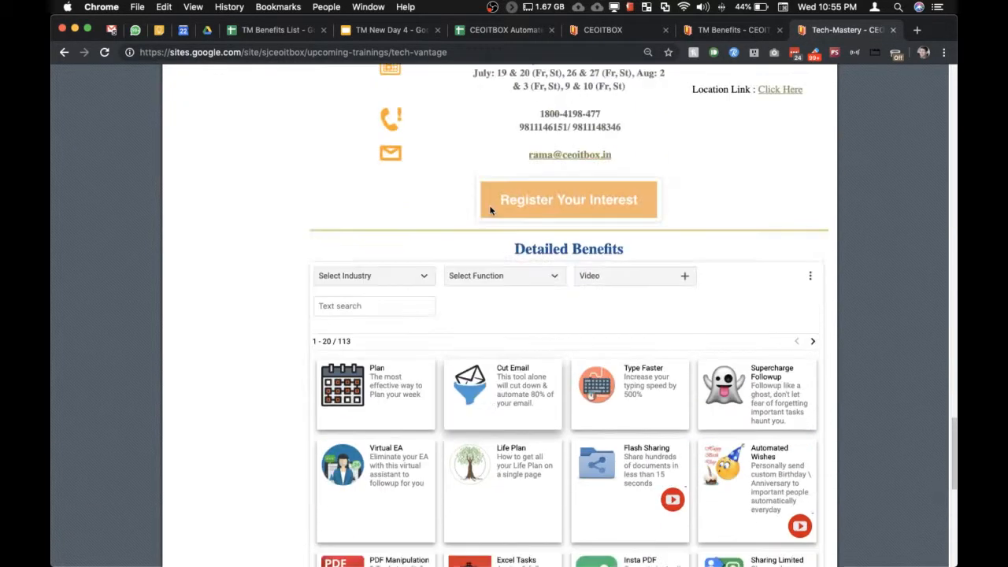
scroll(up, 3)
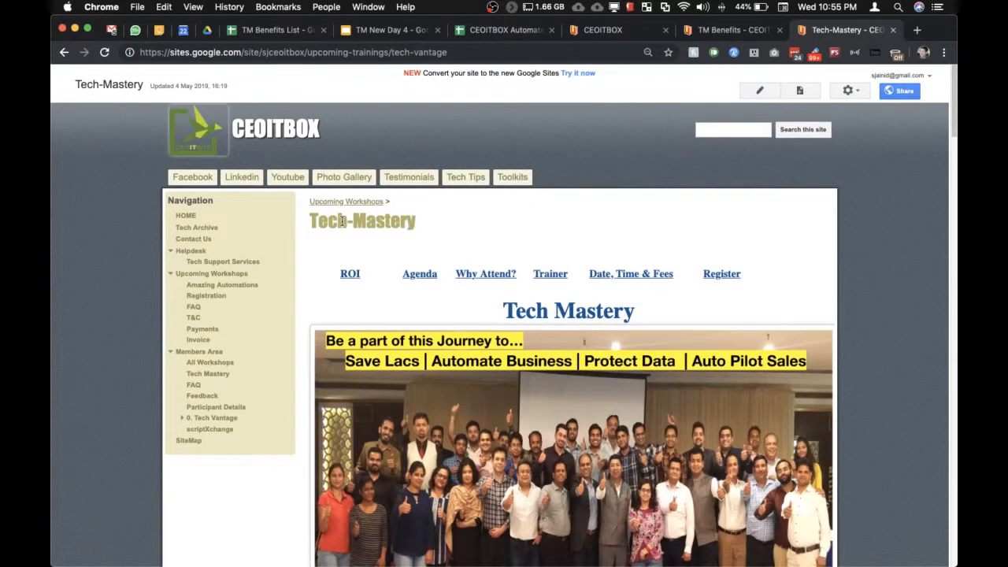
click(211, 274)
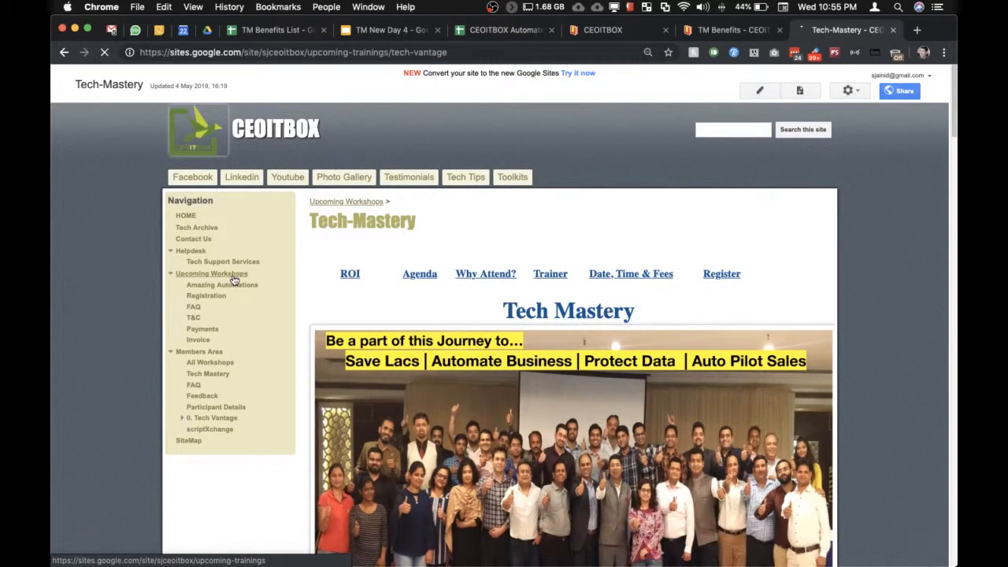
click(212, 274)
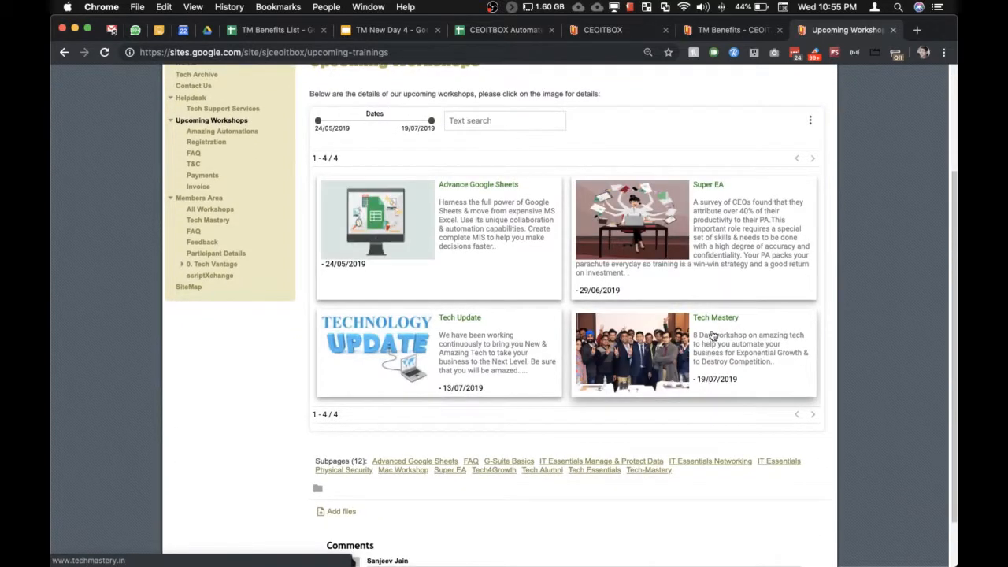
click(649, 470)
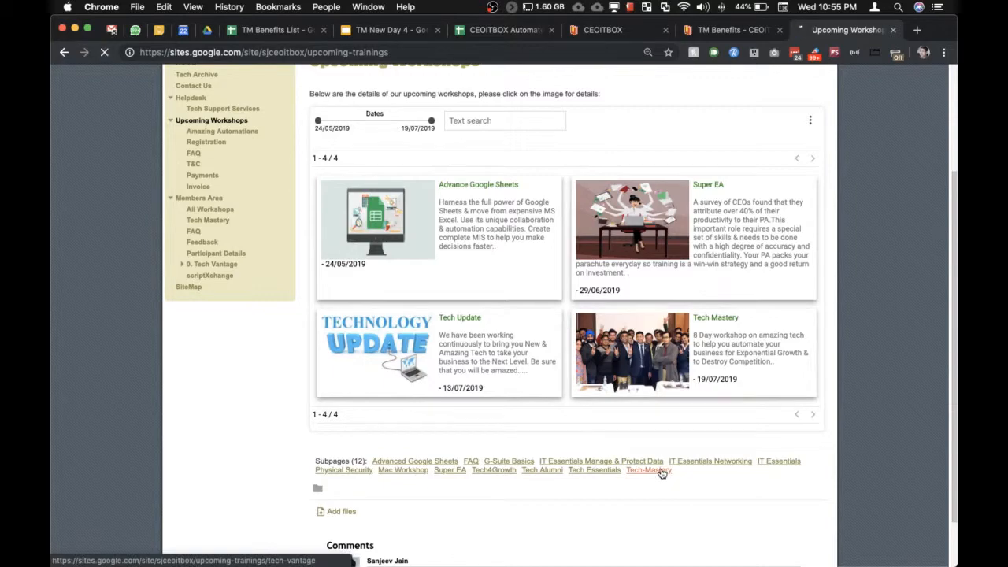
click(648, 470)
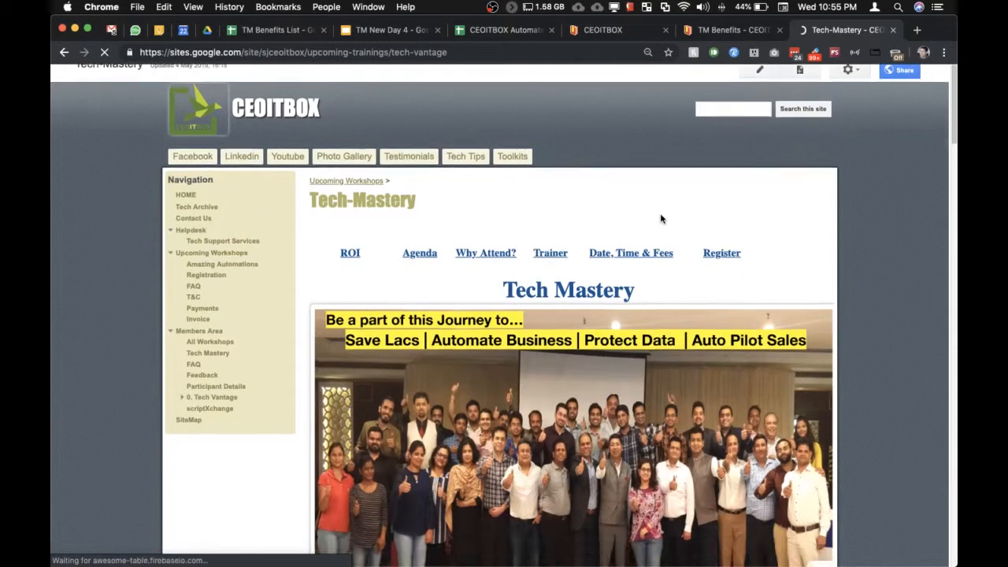
Step: Read down the Tech-Mastery schedule and success stories to the ₹35 Lacs ROI breakdown
scroll(down, 3)
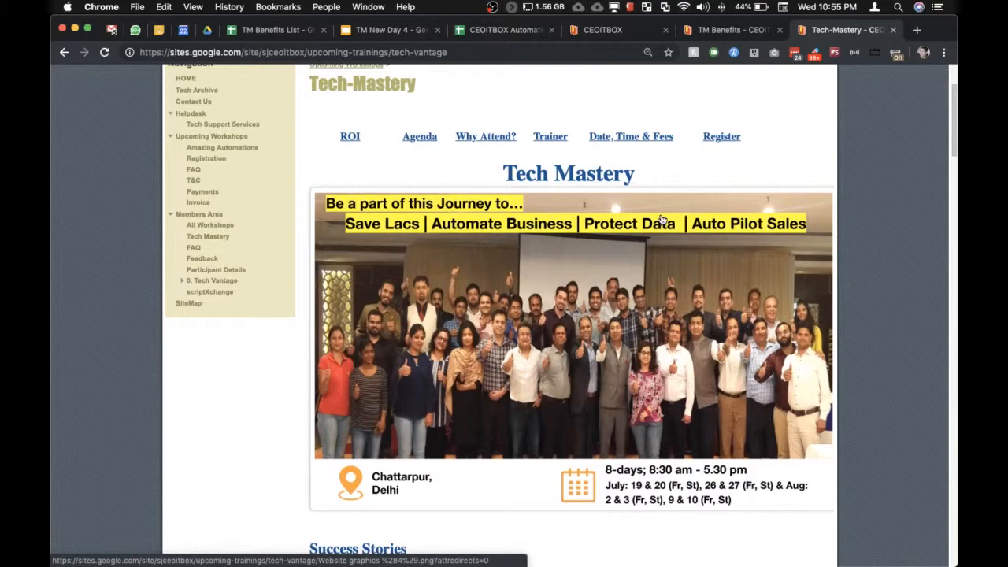
scroll(down, 3)
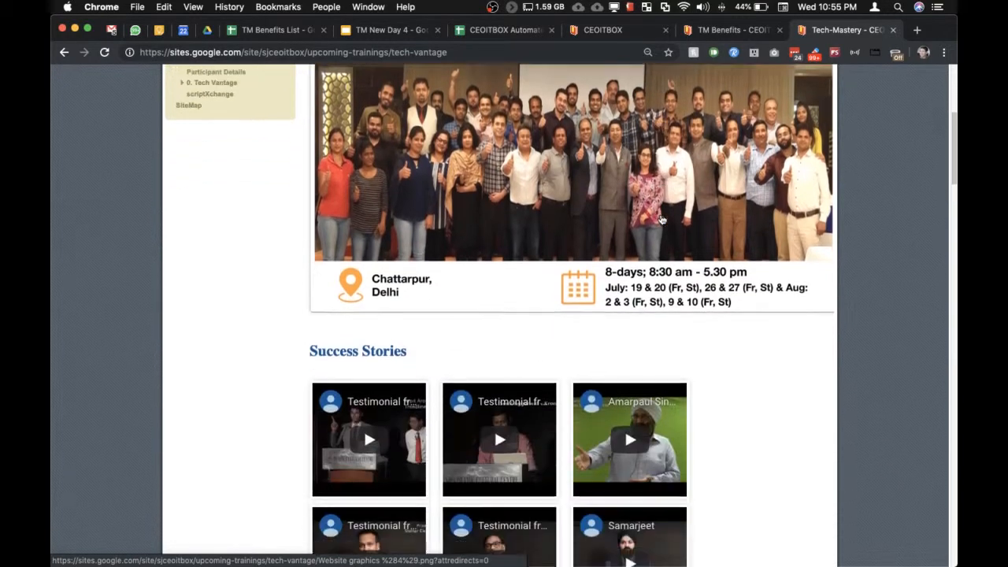
scroll(down, 3)
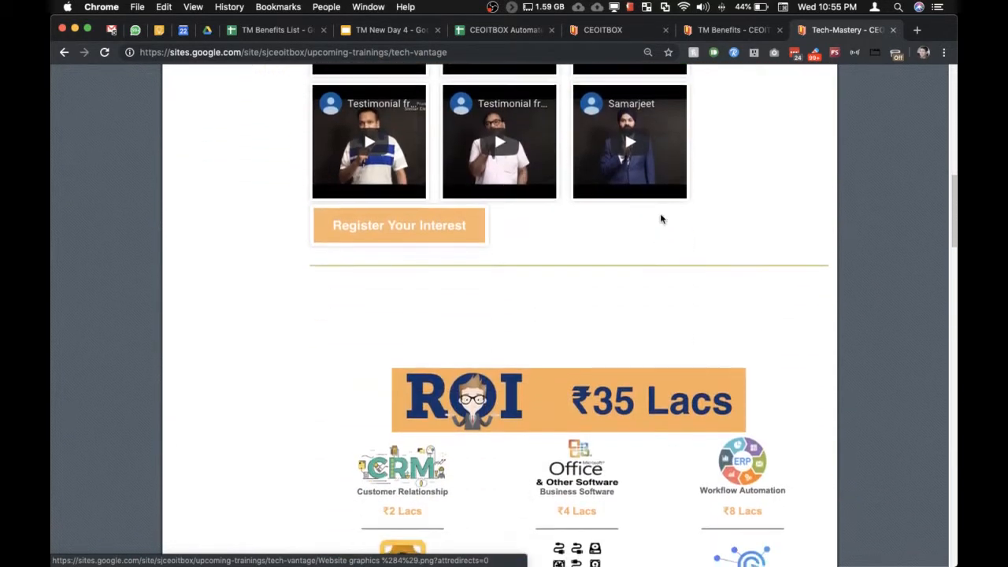
scroll(down, 3)
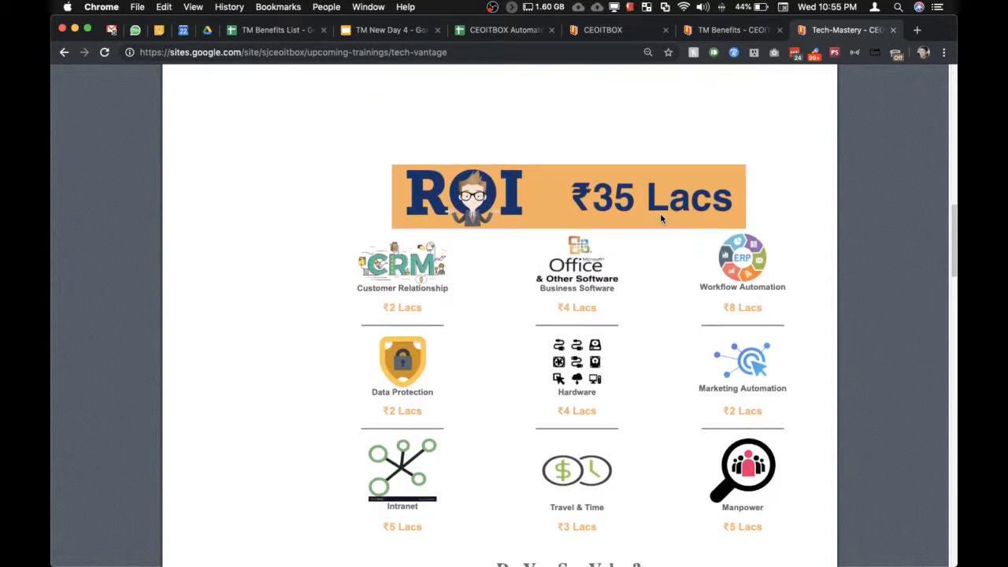
scroll(down, 3)
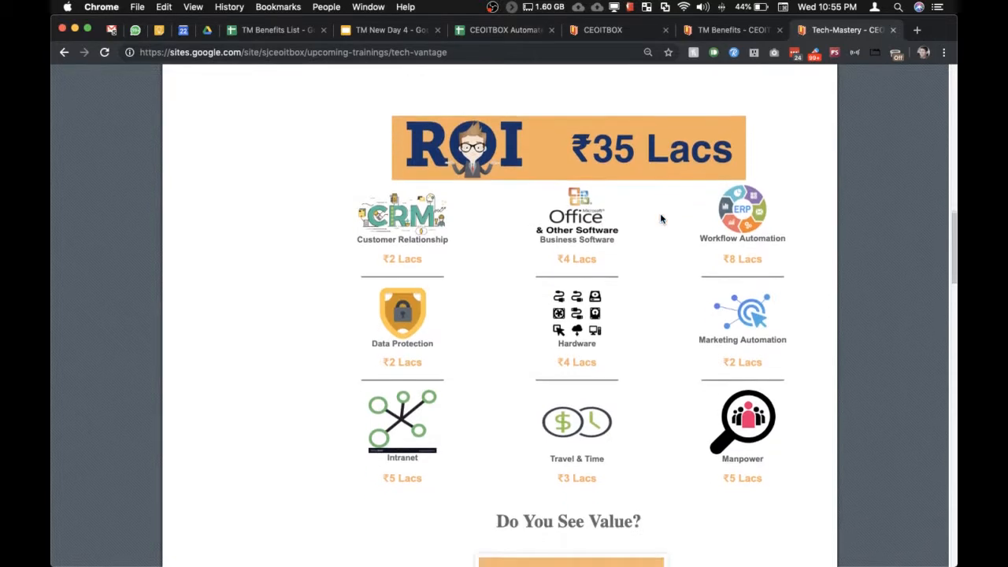
scroll(down, 3)
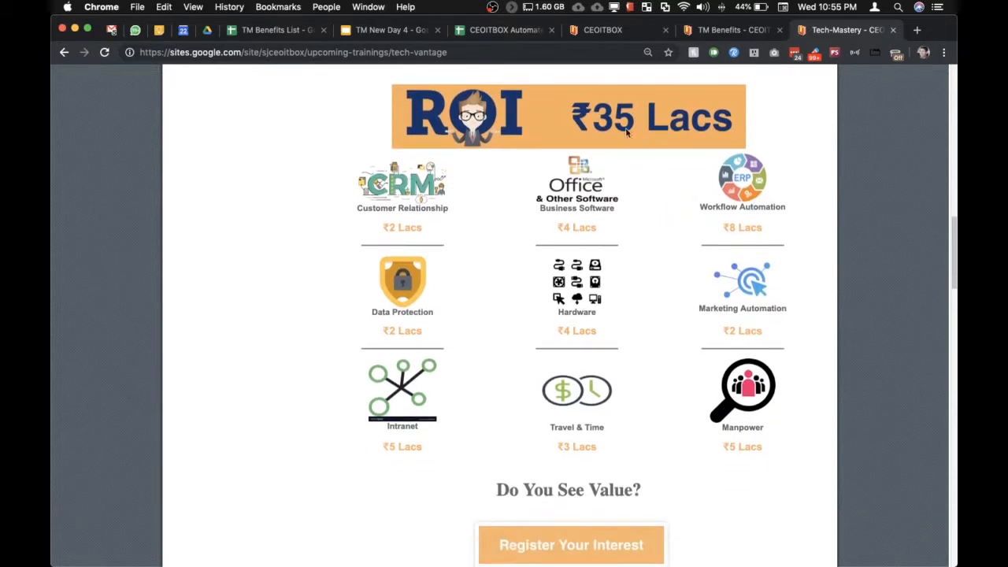
mouse_move(627, 132)
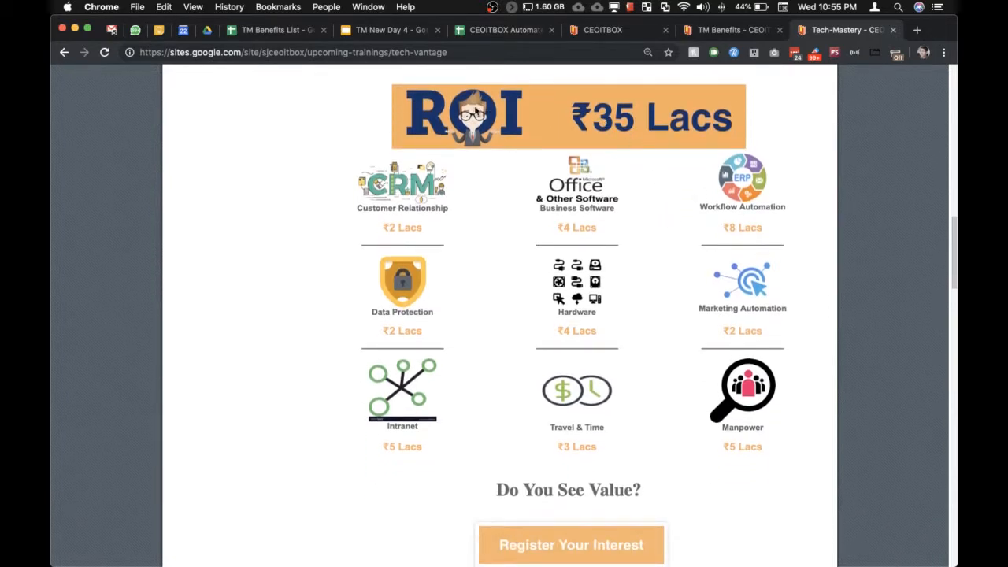
mouse_move(564, 471)
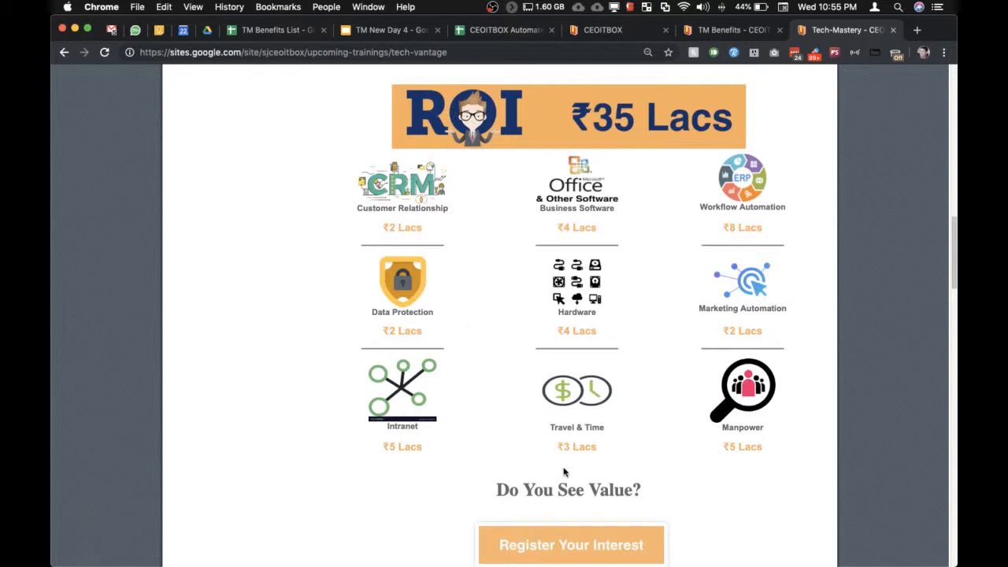
mouse_move(573, 195)
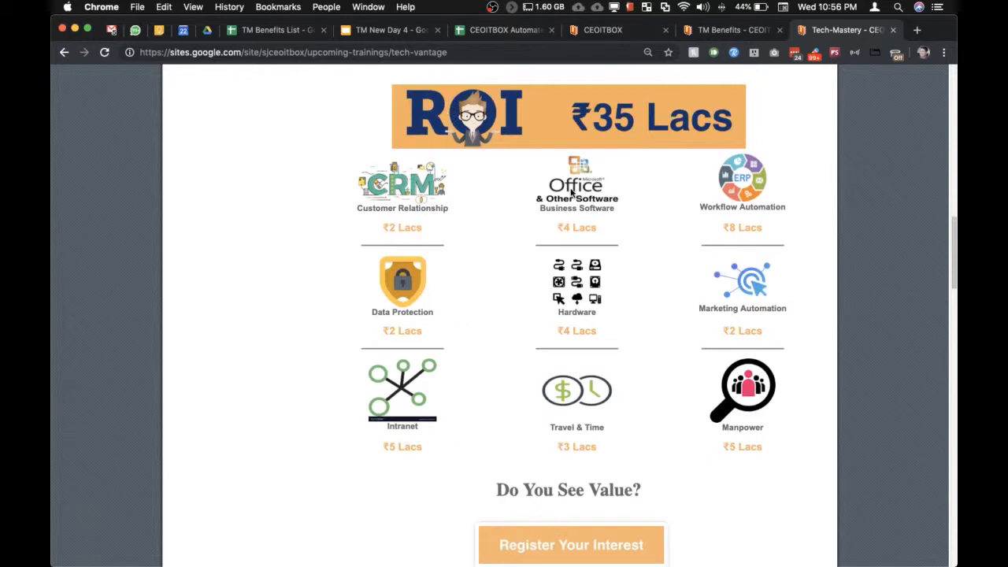
Step: Read through the video, trainer profile and What Will I Learn outcomes
scroll(down, 3)
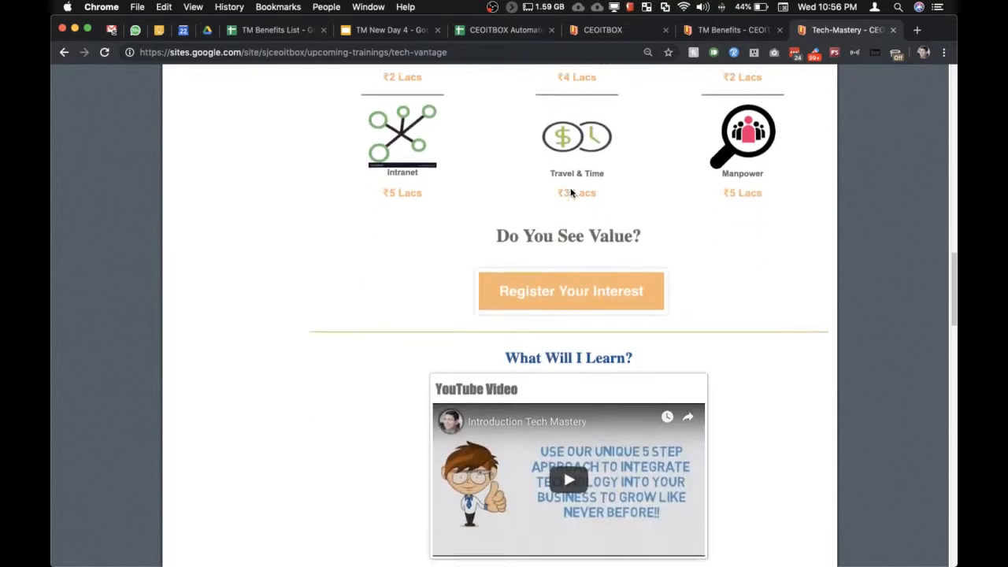
scroll(up, 3)
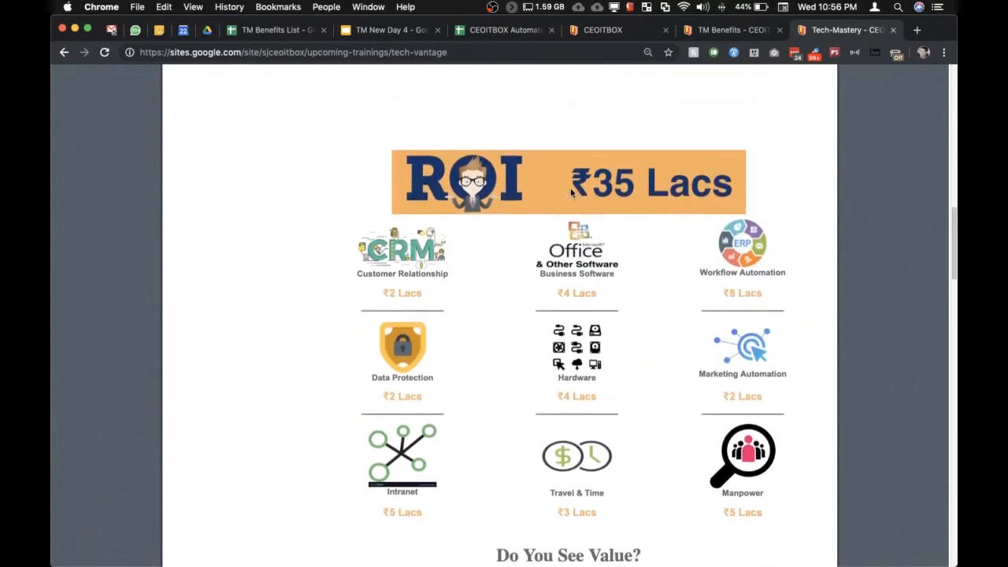
scroll(down, 3)
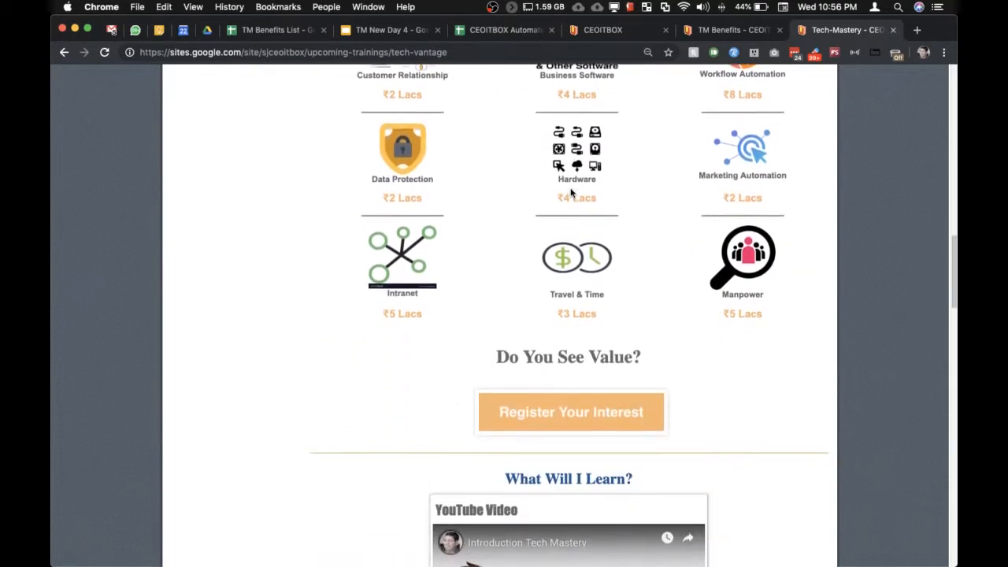
scroll(down, 3)
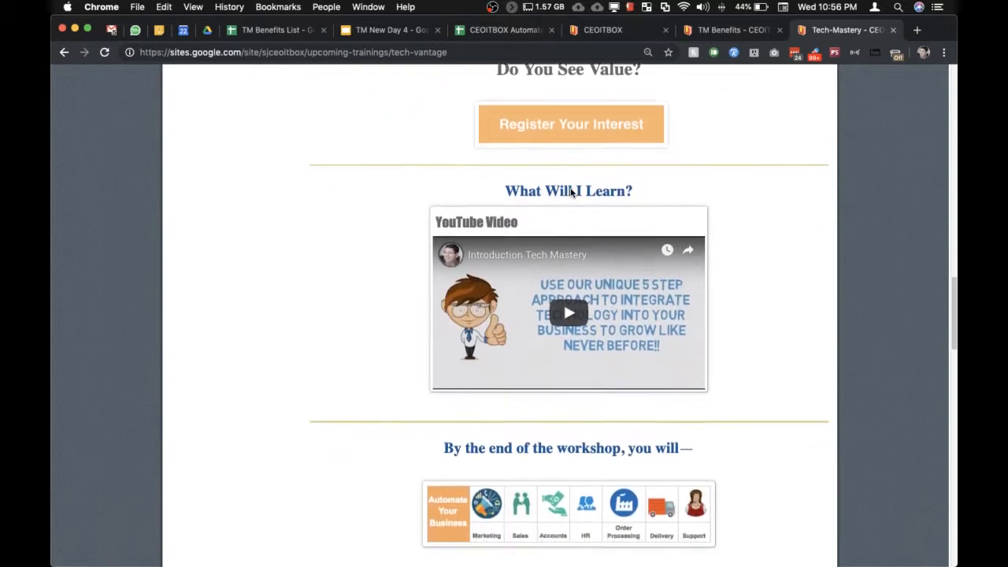
scroll(down, 3)
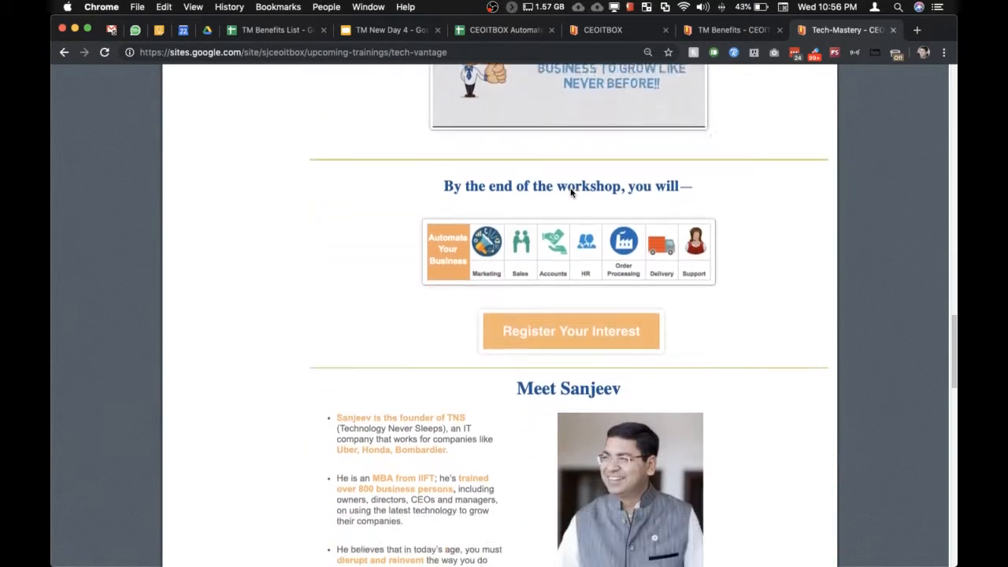
scroll(down, 3)
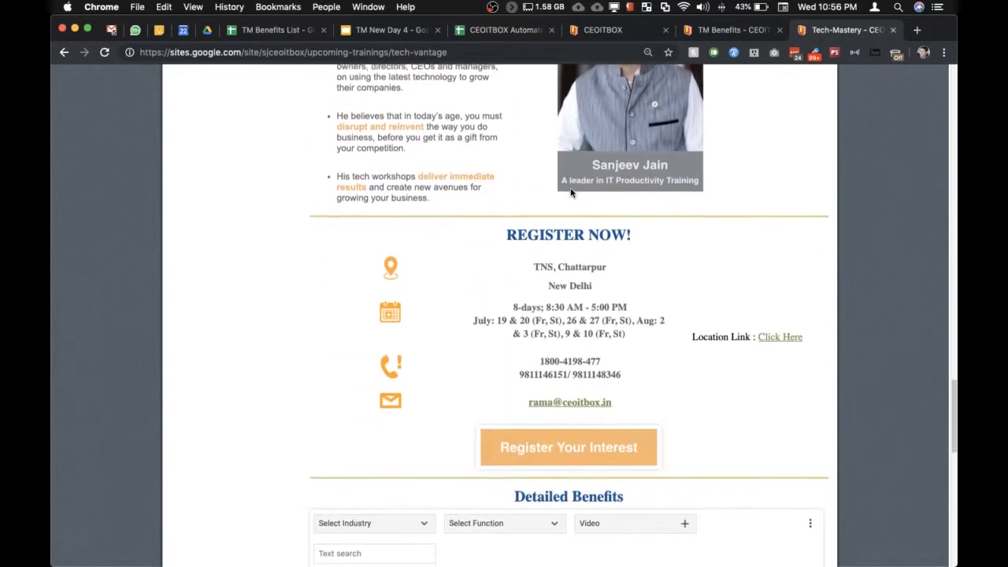
Step: Continue through Register Now details and the Detailed Benefits catalogue, ending back near the top
scroll(down, 3)
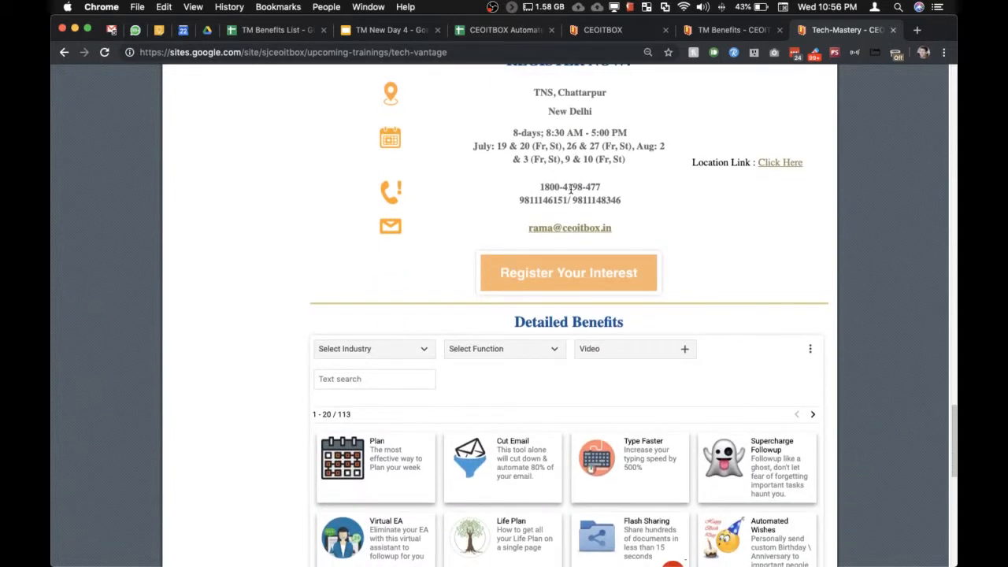
scroll(down, 3)
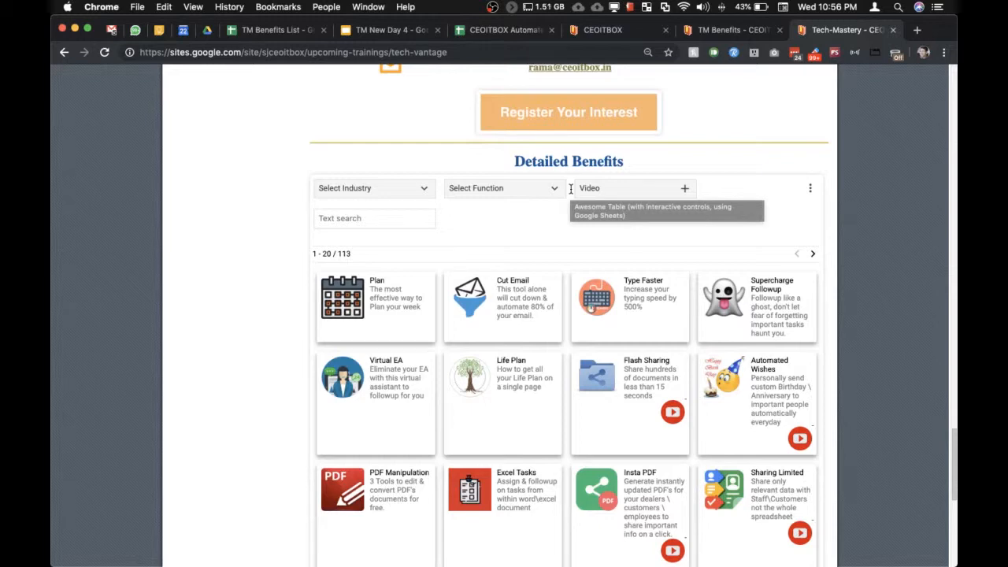
scroll(down, 3)
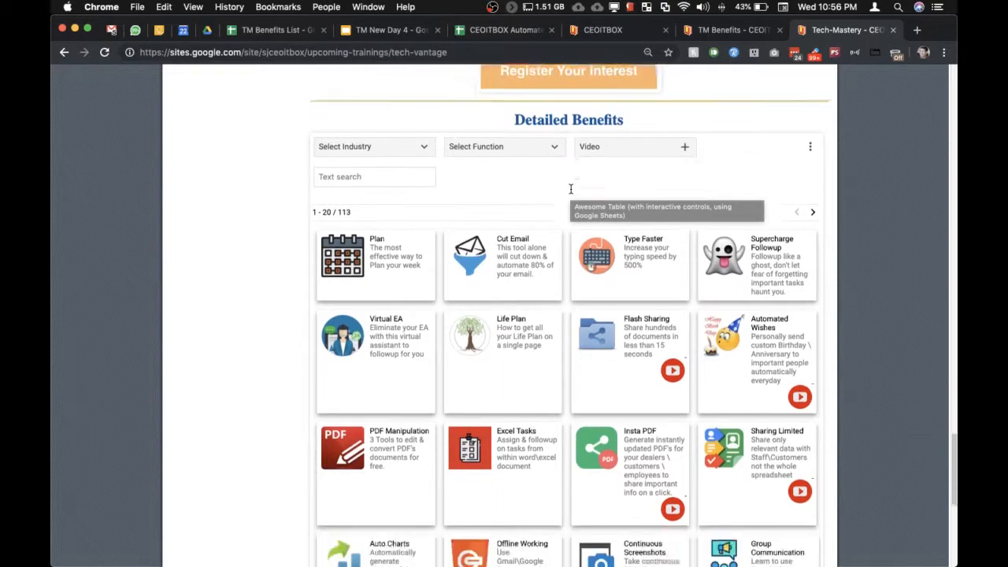
scroll(down, 3)
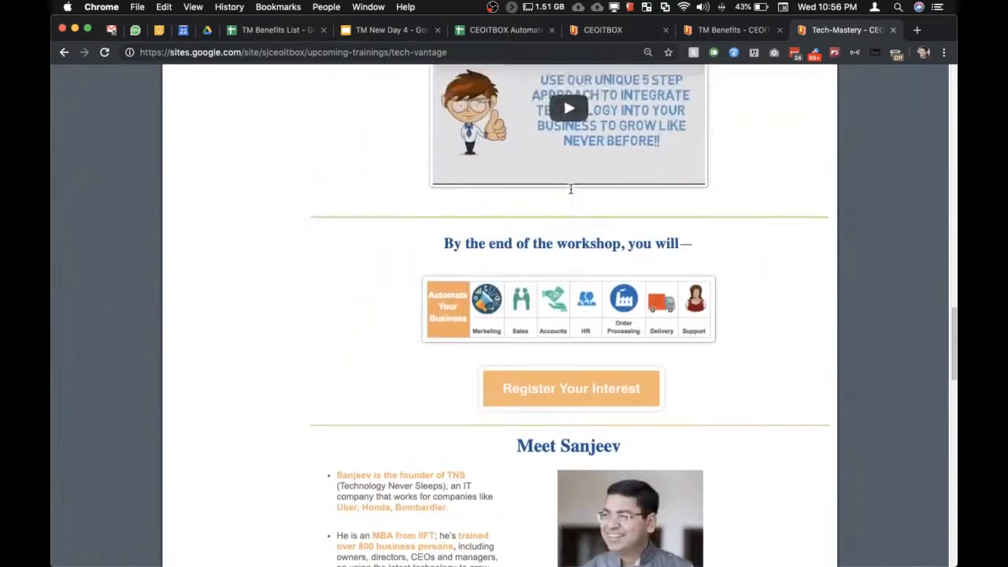
scroll(up, 3)
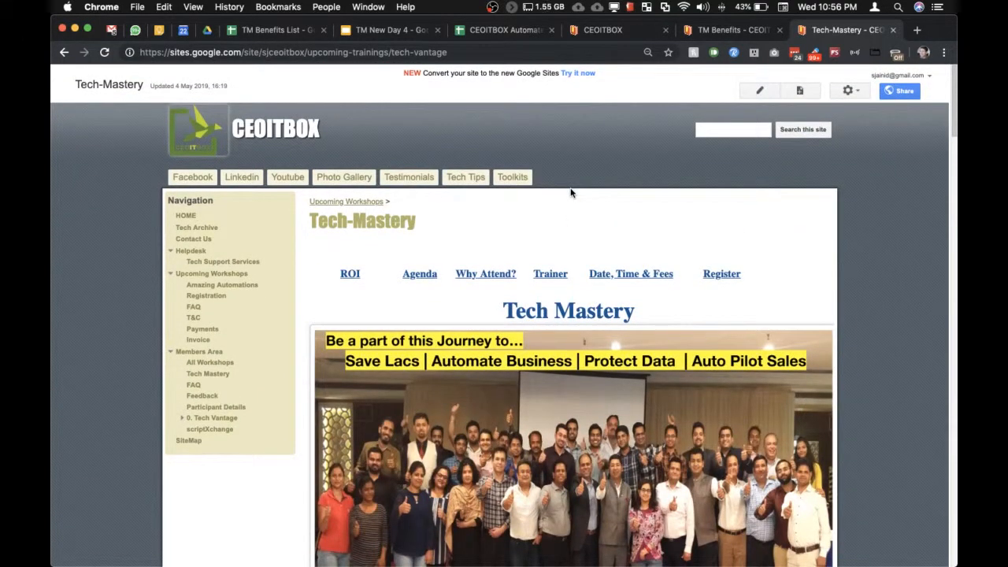
mouse_move(572, 187)
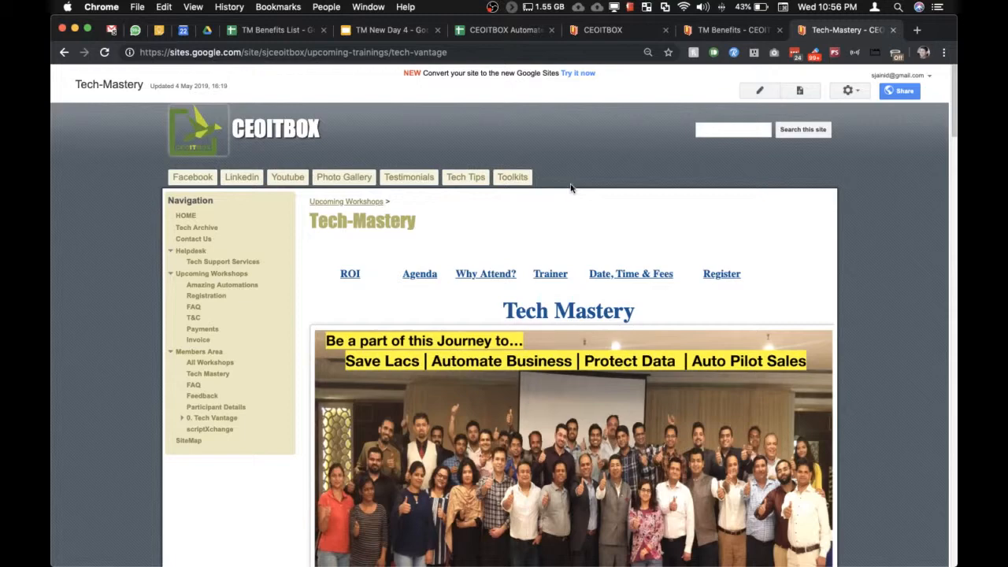